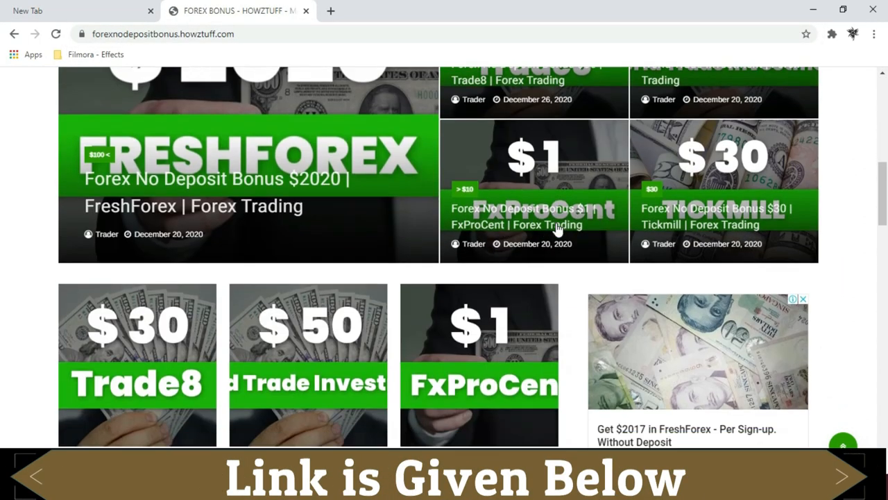
Step: Scroll the bonus listing toward the 7Bforex NGN 10,000 no-deposit bonus post
{"action": "scroll", "scroll_direction": "down", "scroll_amount": 3}
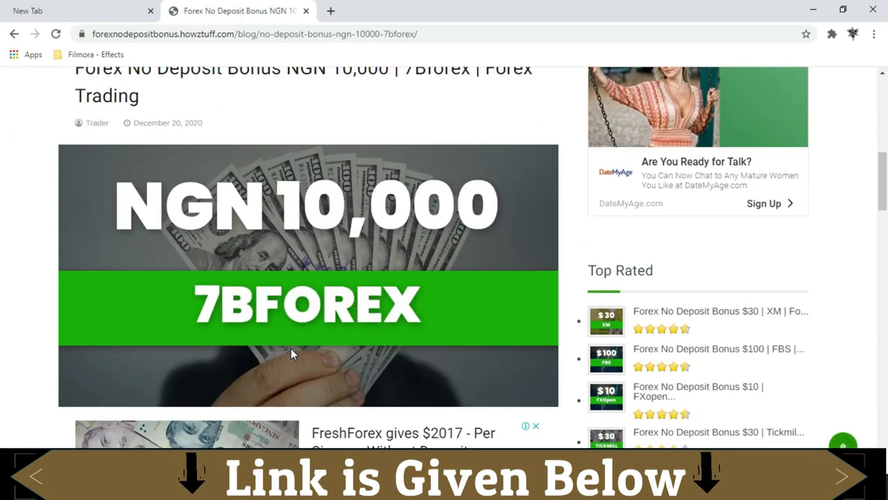
Step: Read down the bonus details and highlight the Withdrawal heading text
{"action": "scroll", "scroll_direction": "down", "scroll_amount": 3}
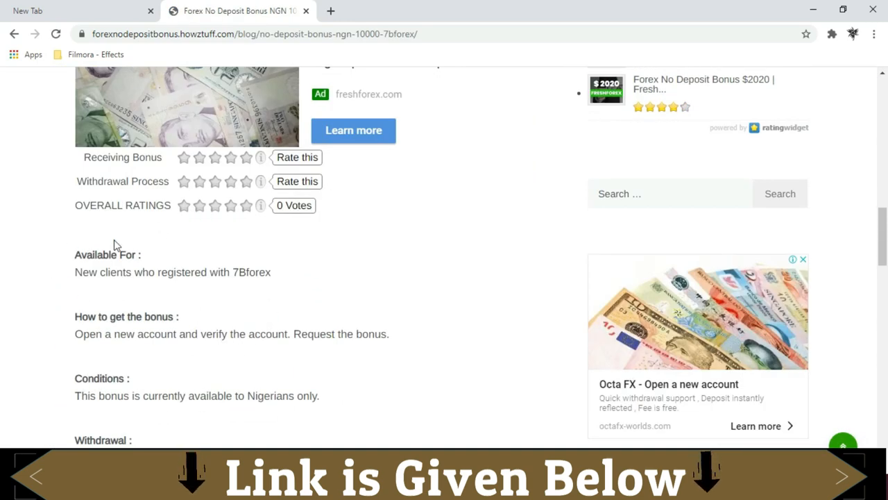
{"action": "mouse_move", "coordinate": [235, 301]}
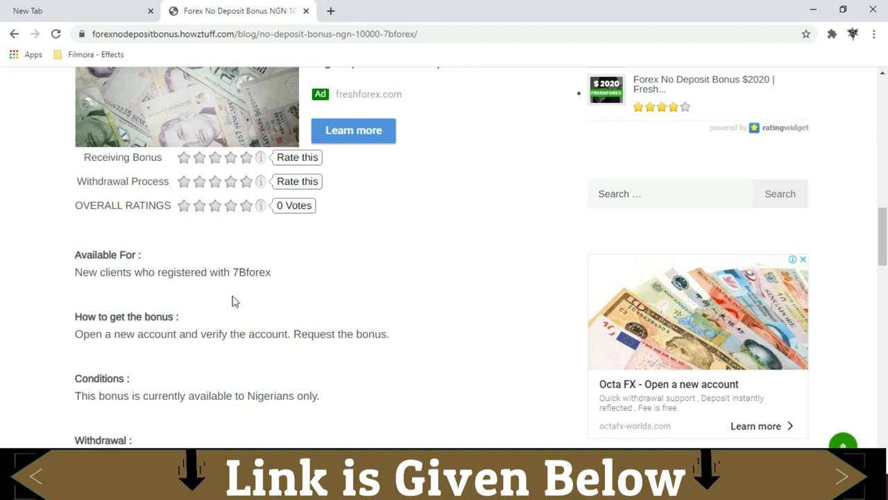
{"action": "scroll", "scroll_direction": "down", "scroll_amount": 3}
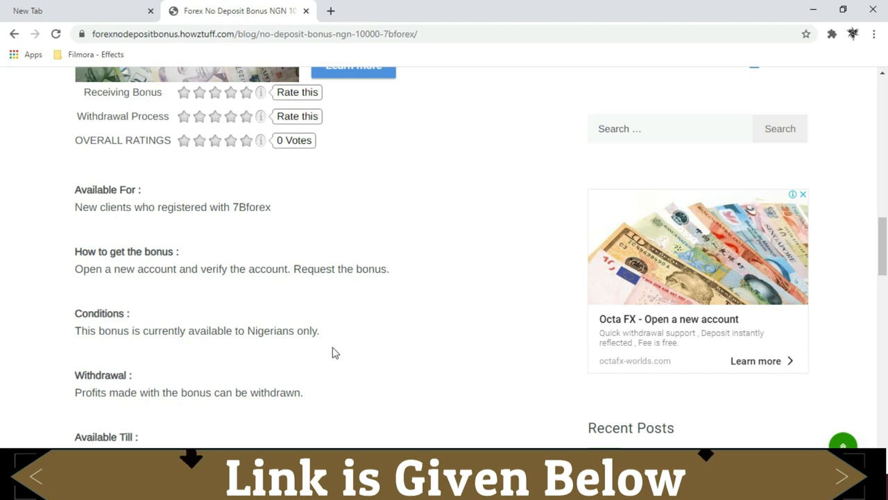
{"action": "left_click_drag", "start_coordinate": [75, 330], "coordinate": [306, 330]}
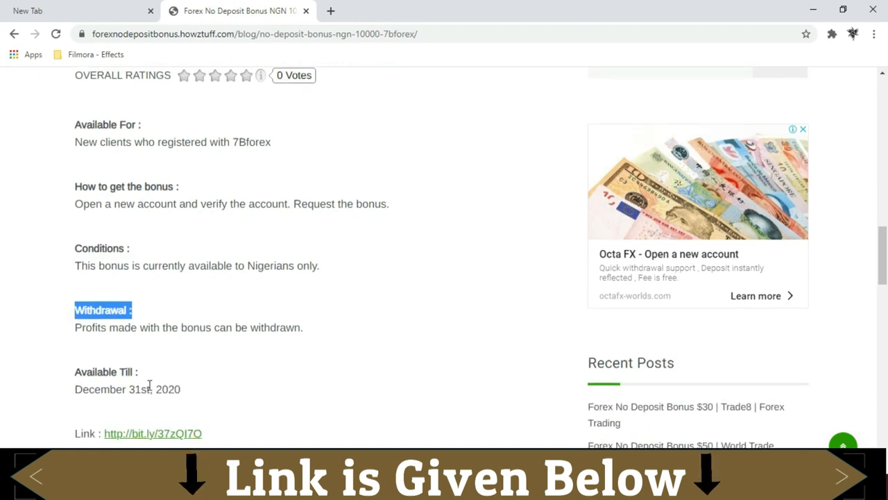
Step: Follow the bit.ly link after 'Link :' to the 7Bforex Expert Trader bonus page
{"action": "scroll", "scroll_direction": "down", "scroll_amount": 3}
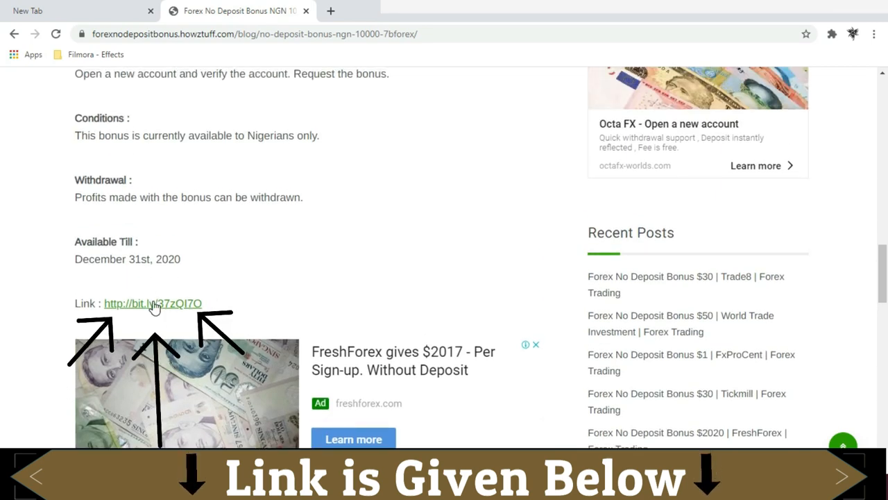
{"action": "left_click", "coordinate": [151, 302]}
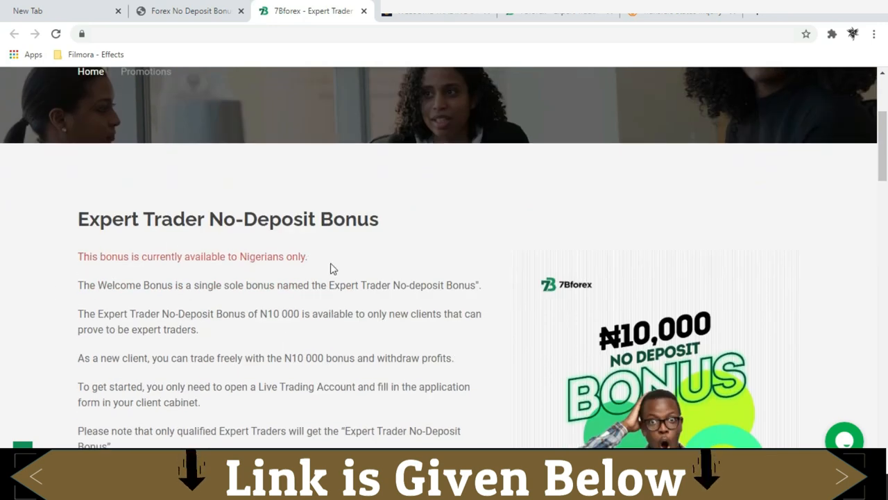
Step: Apply for the Expert Trader No-Deposit Bonus from the bottom of the promotion page
{"action": "scroll", "scroll_direction": "down", "scroll_amount": 3}
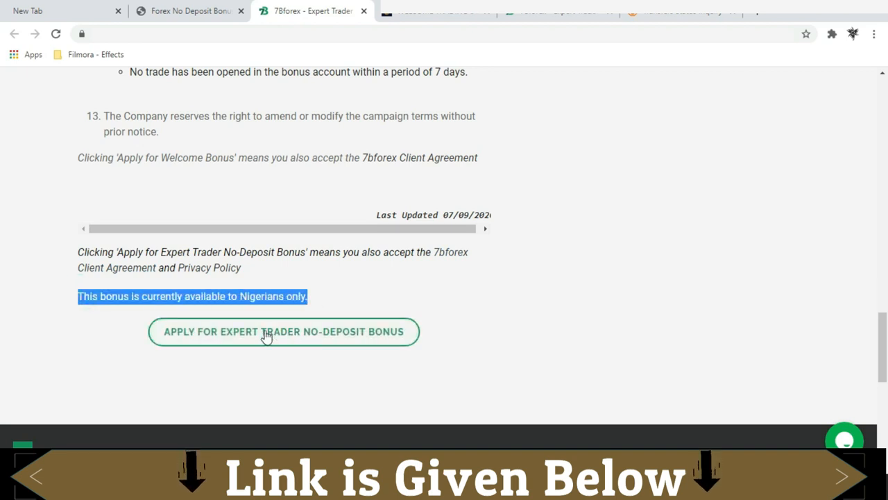
{"action": "mouse_move", "coordinate": [275, 325]}
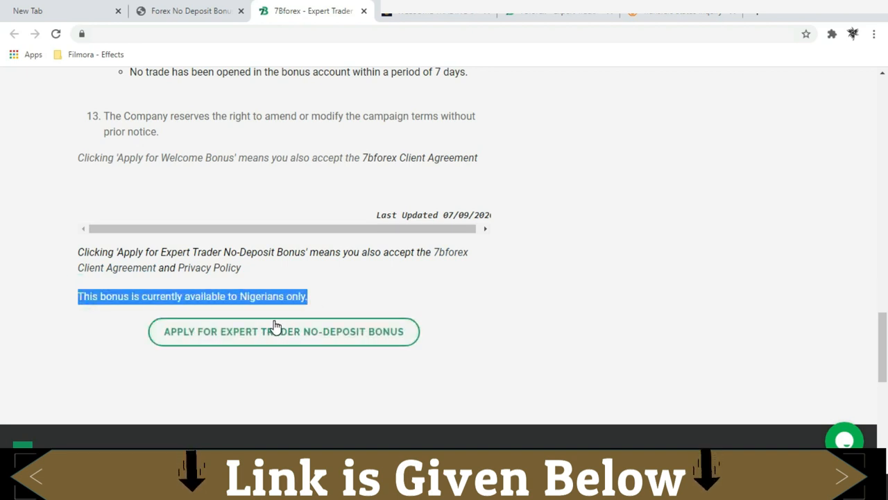
{"action": "mouse_move", "coordinate": [278, 374]}
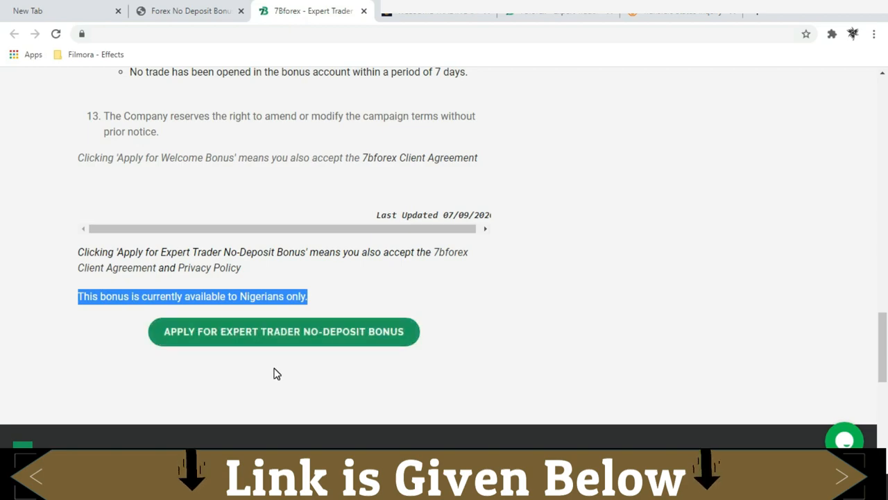
{"action": "left_click", "coordinate": [283, 331]}
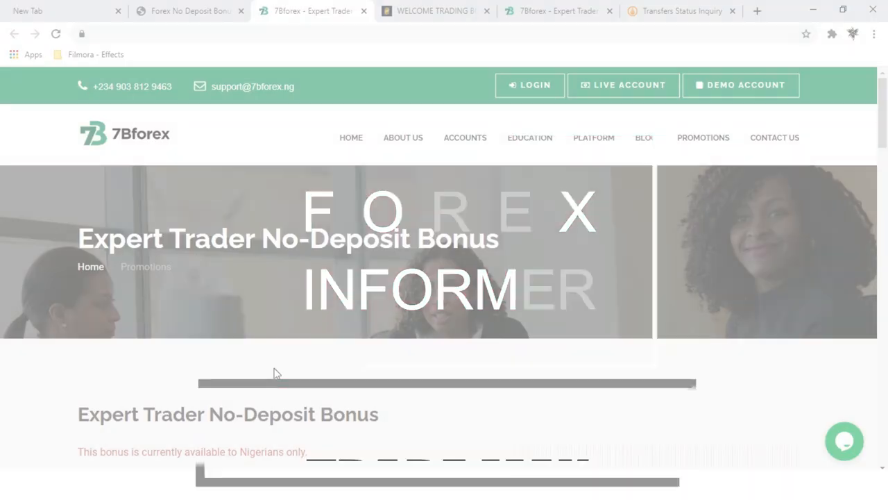